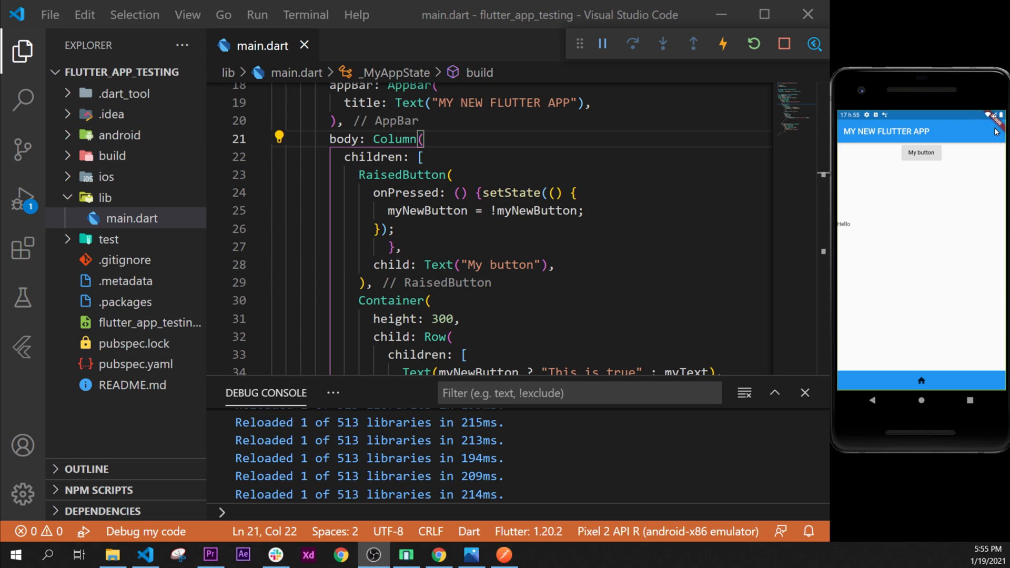
mouse_move(989, 121)
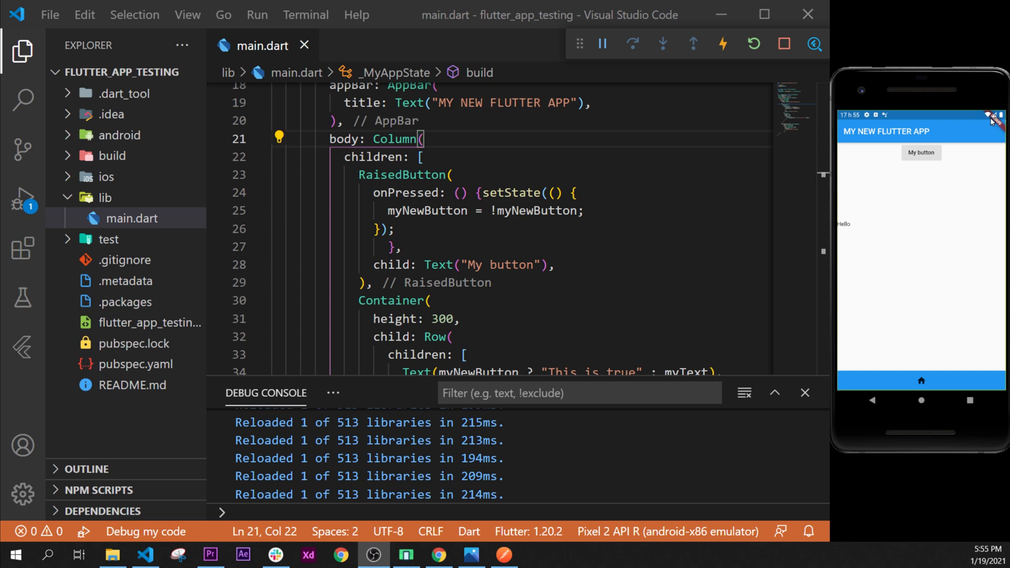
mouse_move(834, 237)
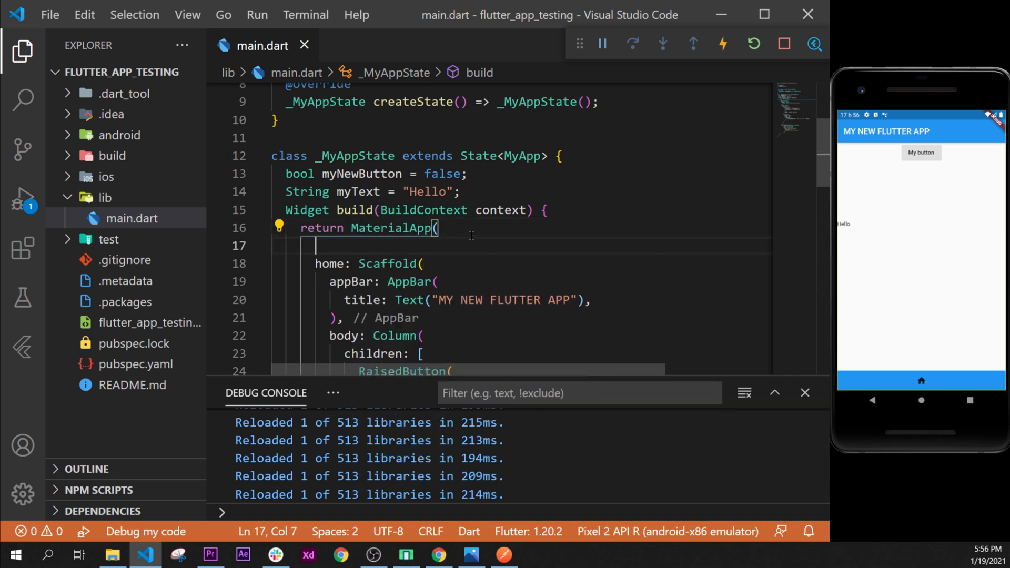
- Insert the debugShowCheckedModeBanner property into MaterialApp via IntelliSense suggestions for 'banner'
key("ctrl+space")
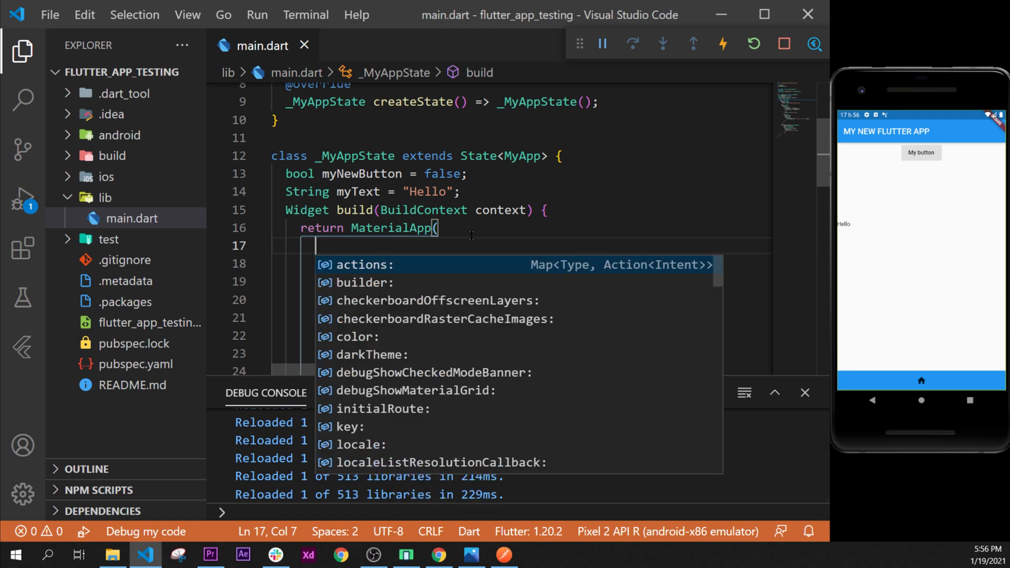
type("banner:")
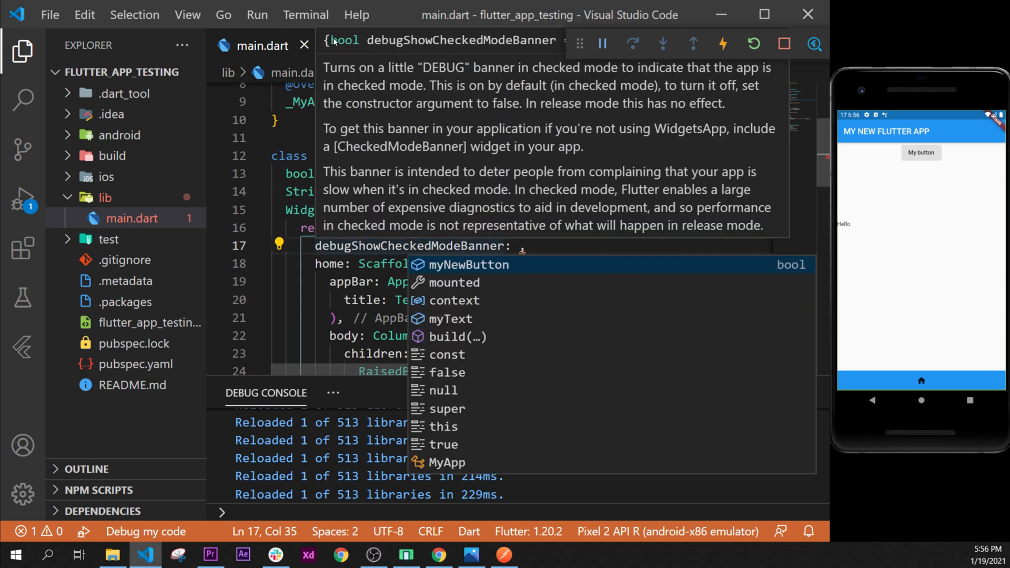
mouse_move(357, 43)
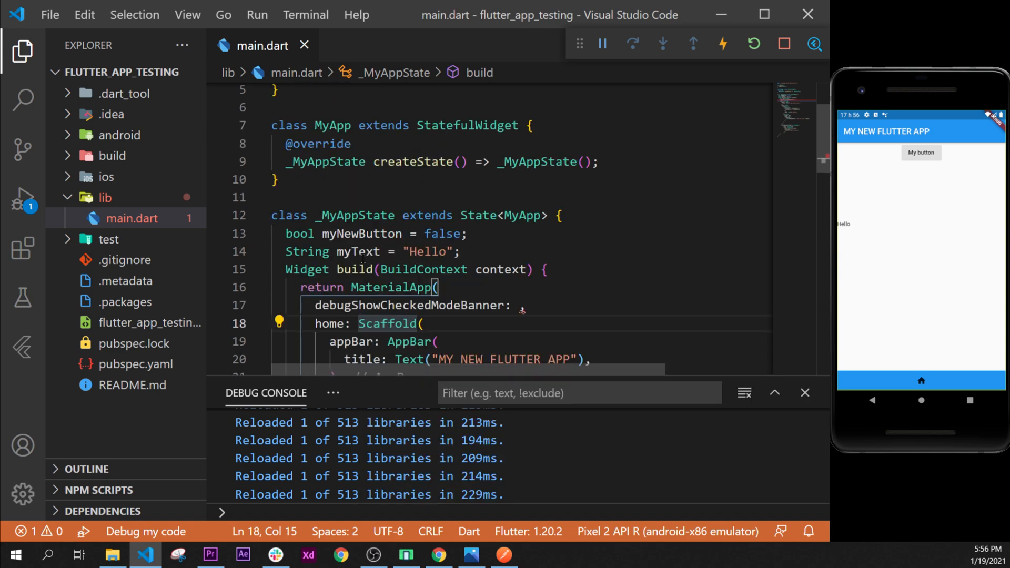
mouse_move(298, 233)
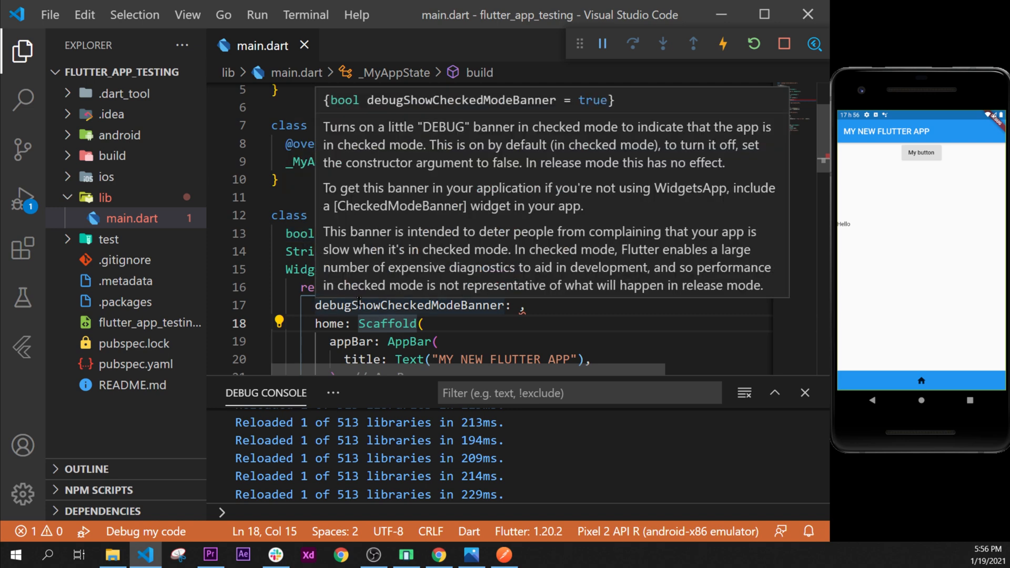
- Give debugShowCheckedModeBanner the value false
type("f")
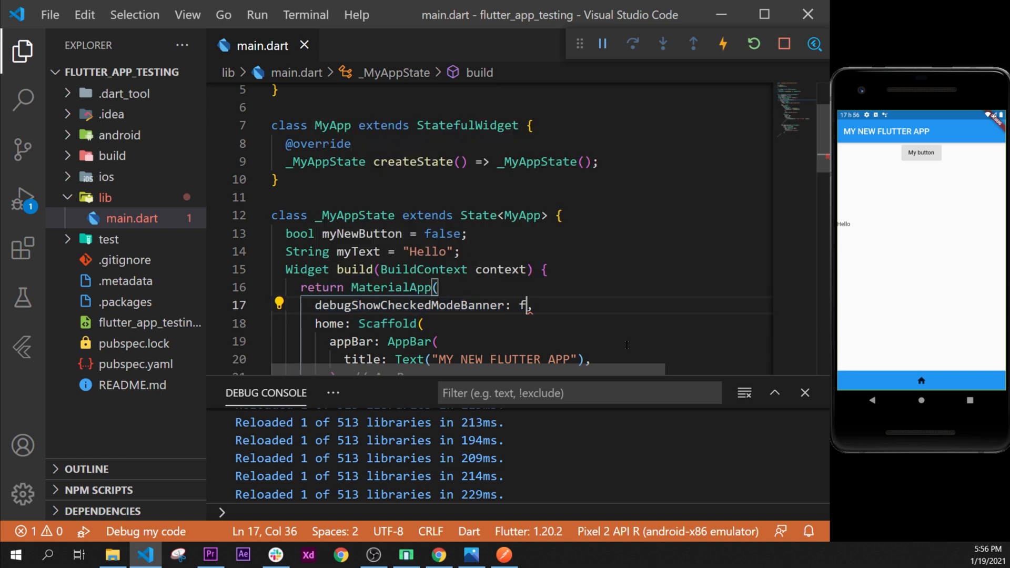
type("alse")
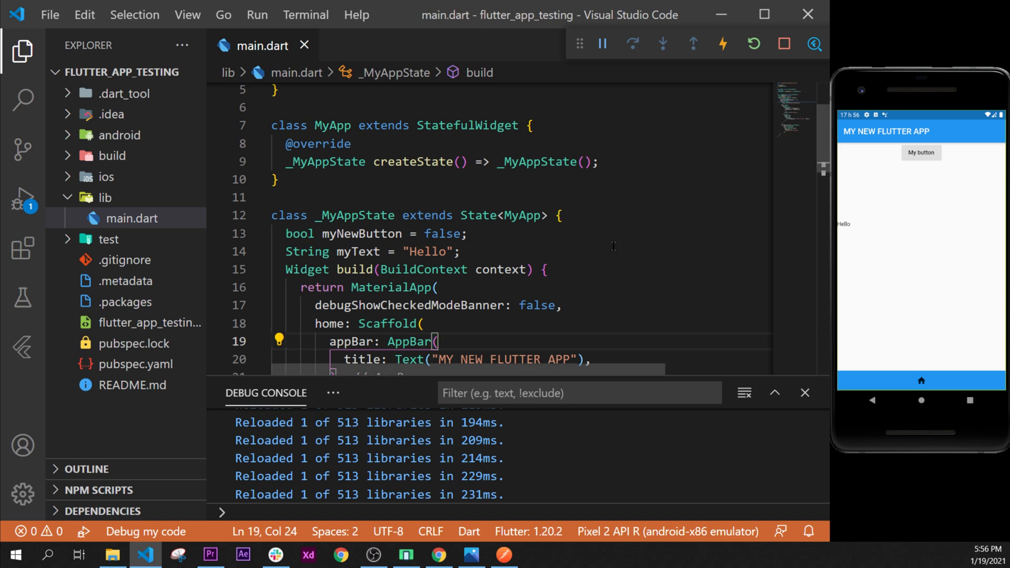
mouse_move(990, 129)
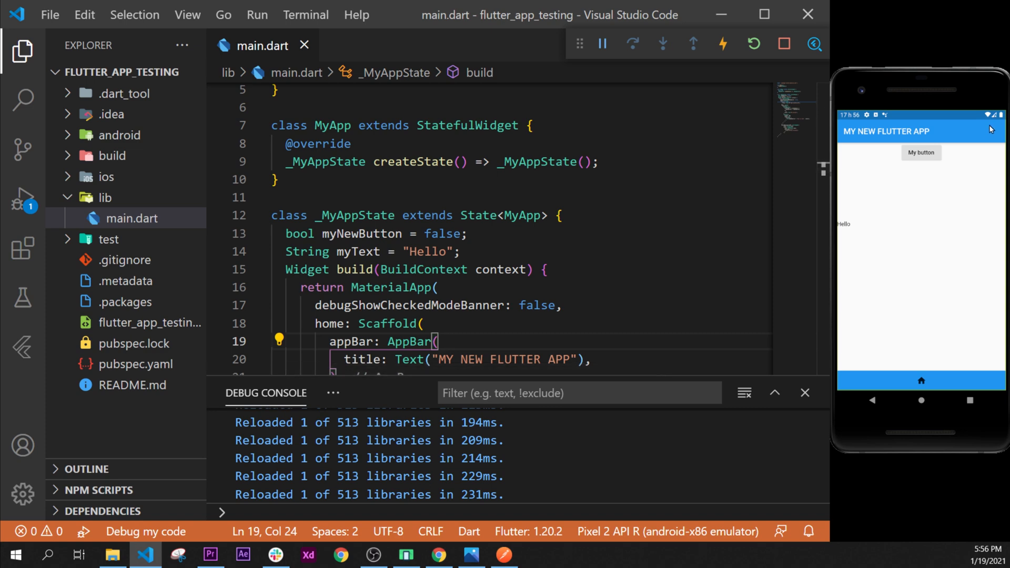
mouse_move(989, 136)
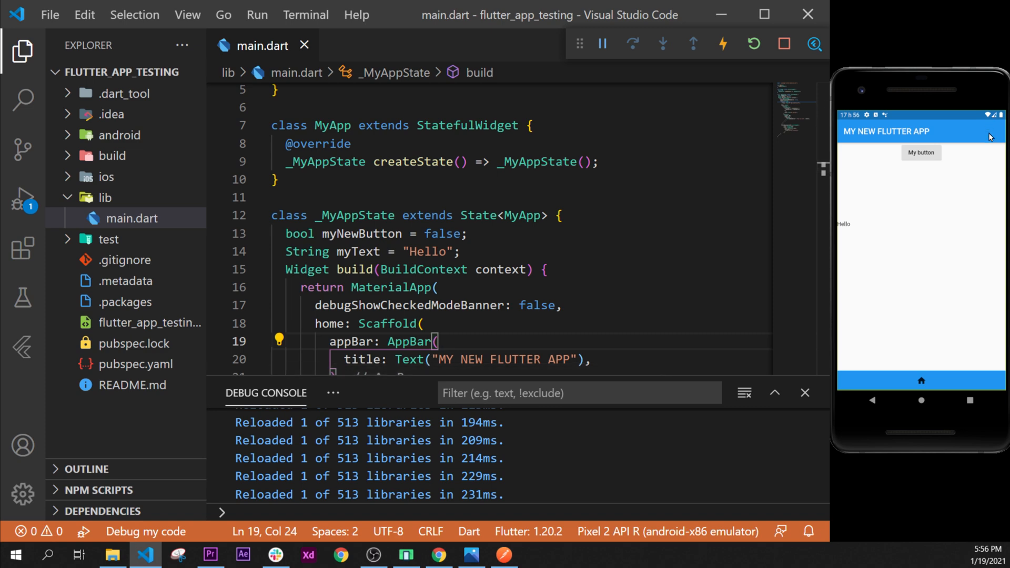